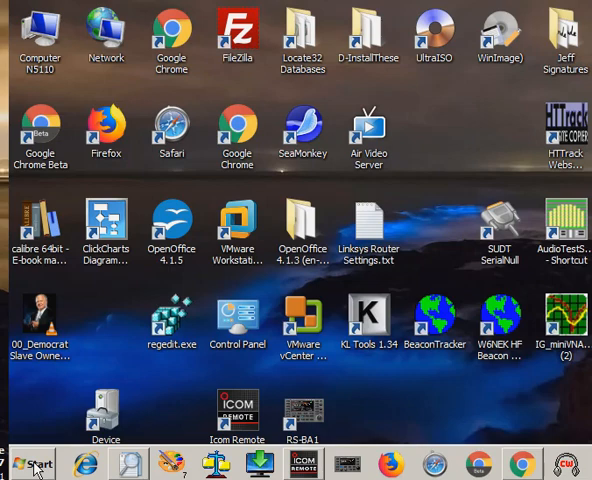
# Search shell:startup from the Start menu to reach the Startup folder
pyautogui.click(36, 464)
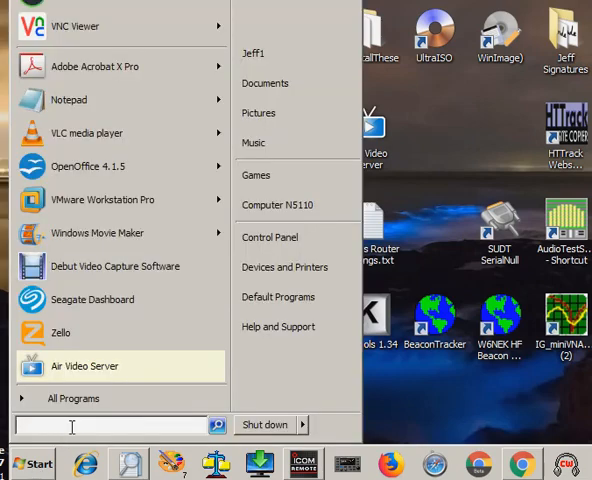
pyautogui.write('st')
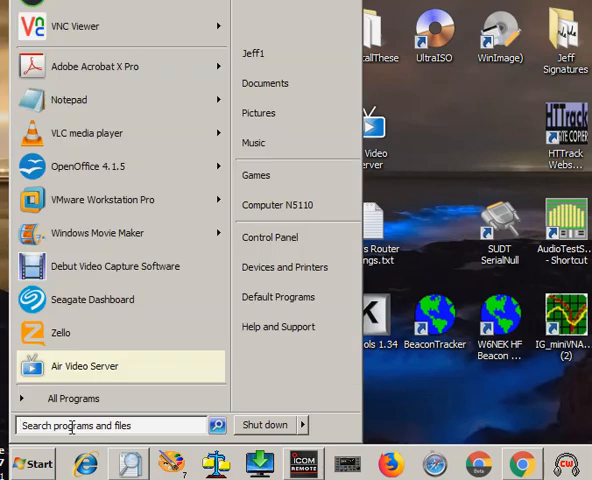
pyautogui.write('shell:st')
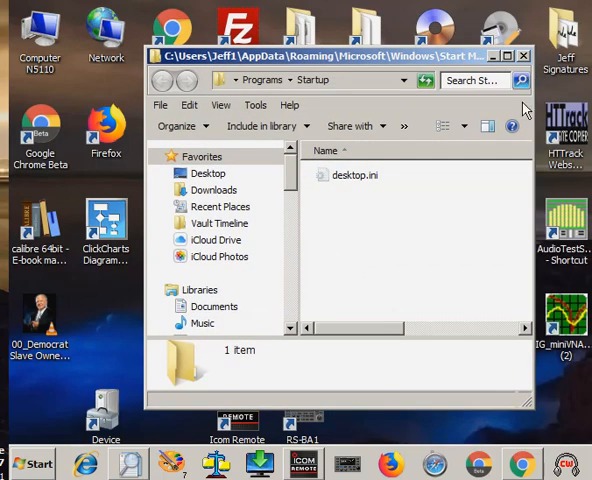
pyautogui.moveTo(384, 58)
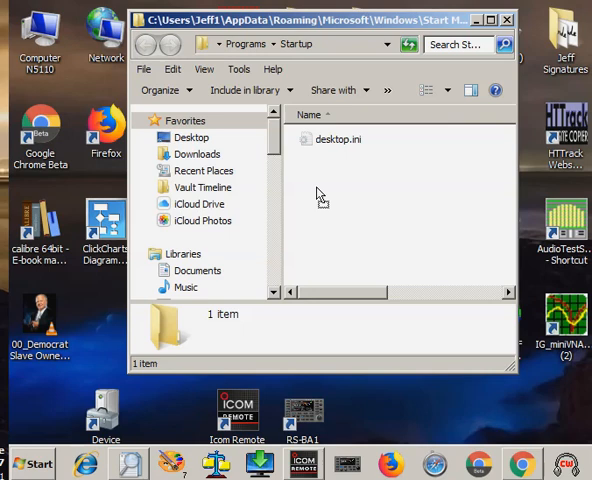
# Create an Icom Remote Utility shortcut in the Startup folder by right-dragging its desktop icon
pyautogui.rightClick(320, 196)
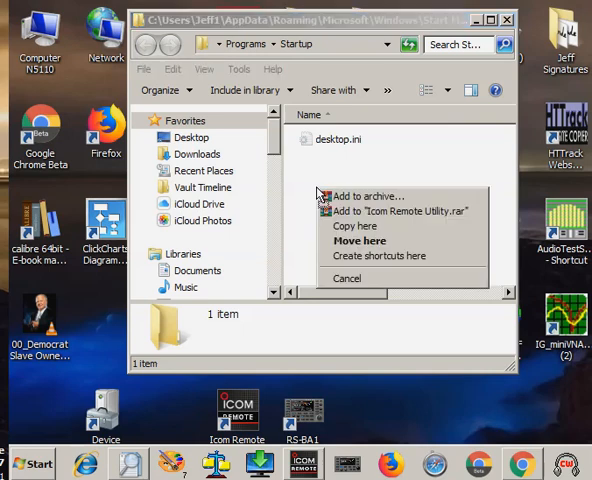
pyautogui.moveTo(378, 256)
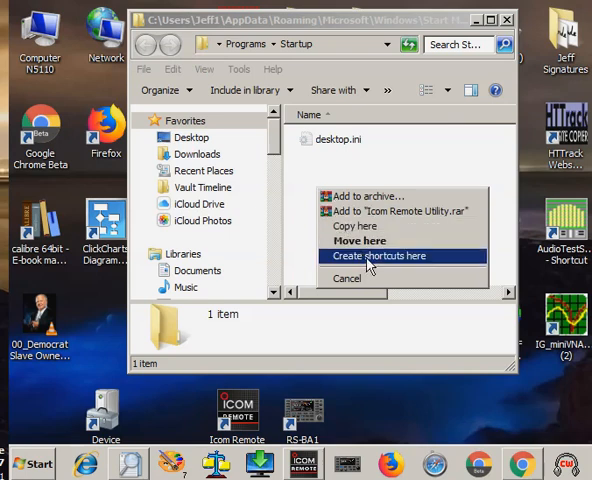
pyautogui.click(378, 256)
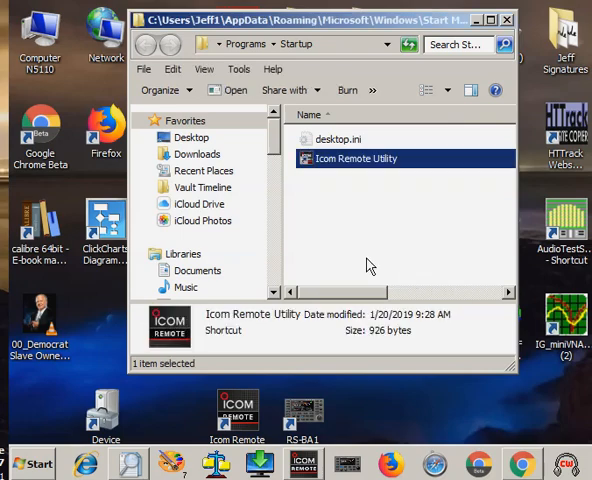
pyautogui.click(360, 228)
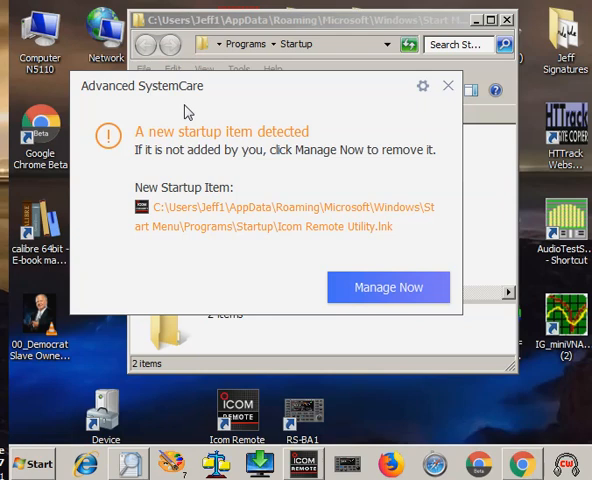
pyautogui.moveTo(192, 144)
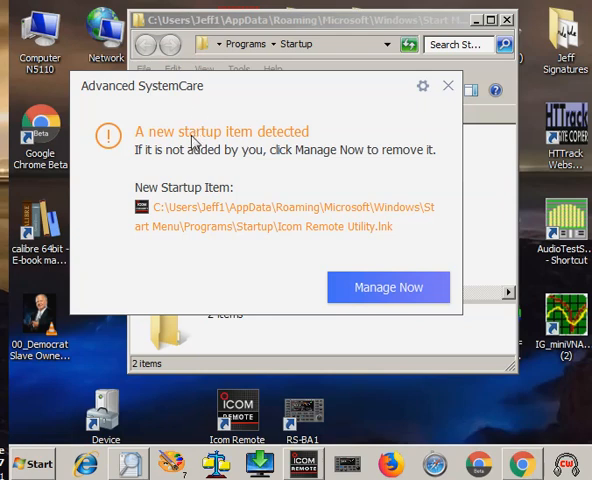
pyautogui.moveTo(168, 210)
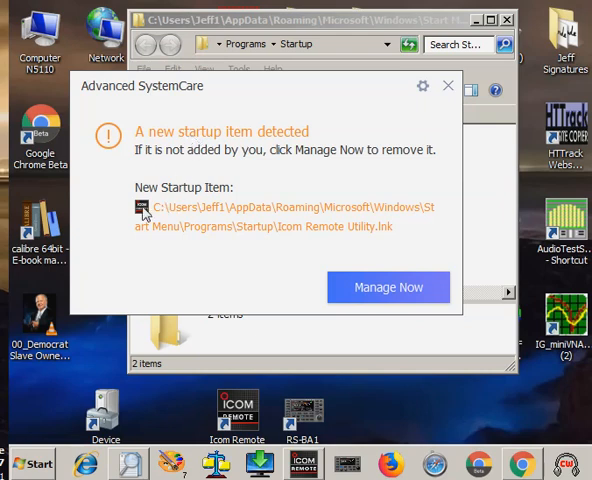
pyautogui.moveTo(450, 88)
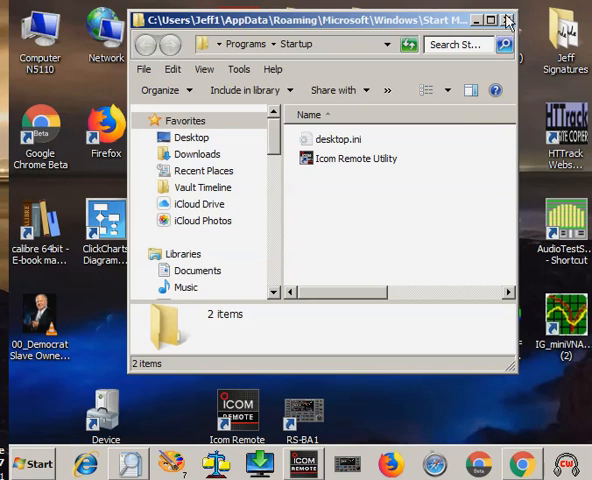
pyautogui.moveTo(508, 20)
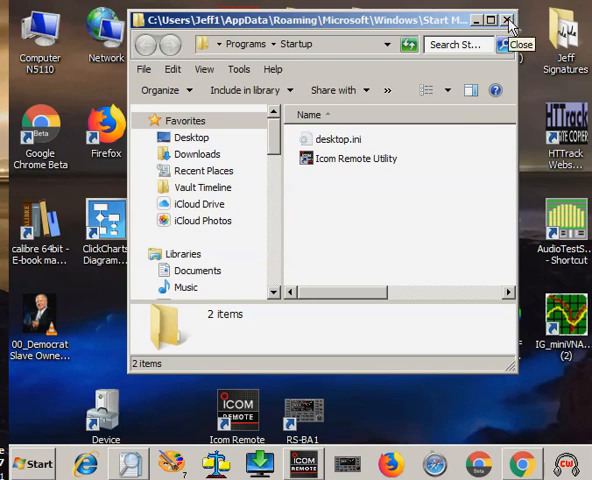